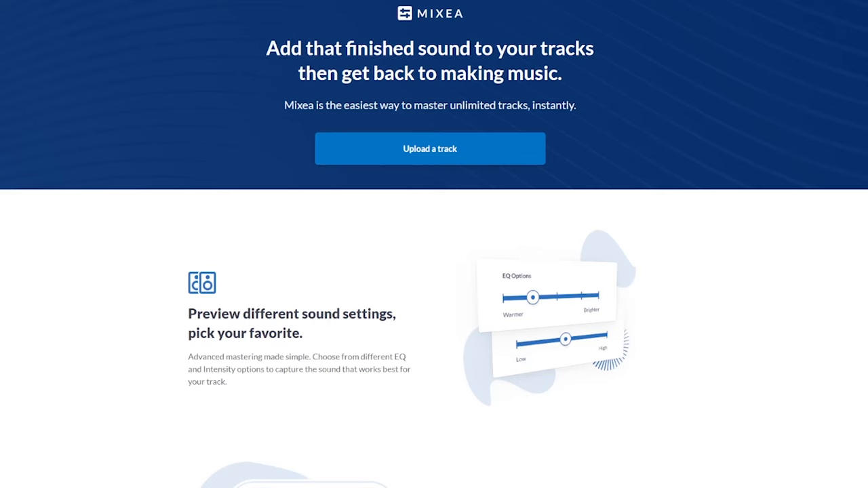
{"action": "mouse_move", "coordinate": [701, 248]}
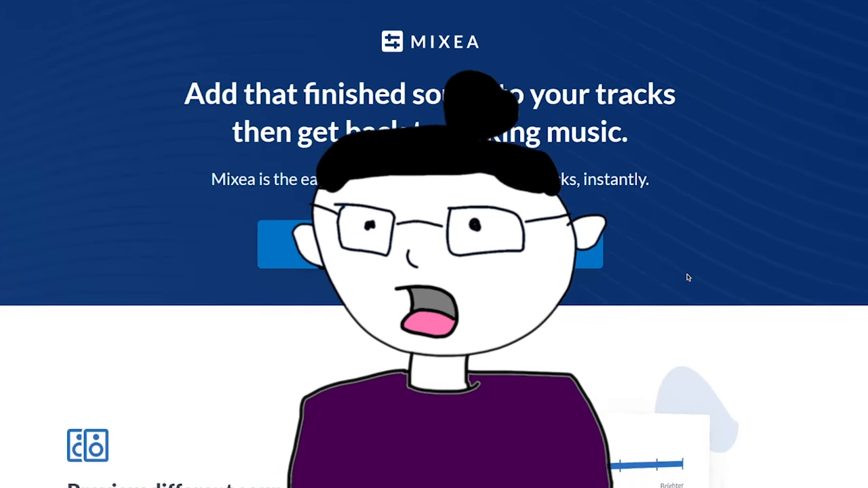
- Scroll down the Mixea page and start playback of the mastered track
{"action": "scroll", "scroll_direction": "down", "scroll_amount": 3}
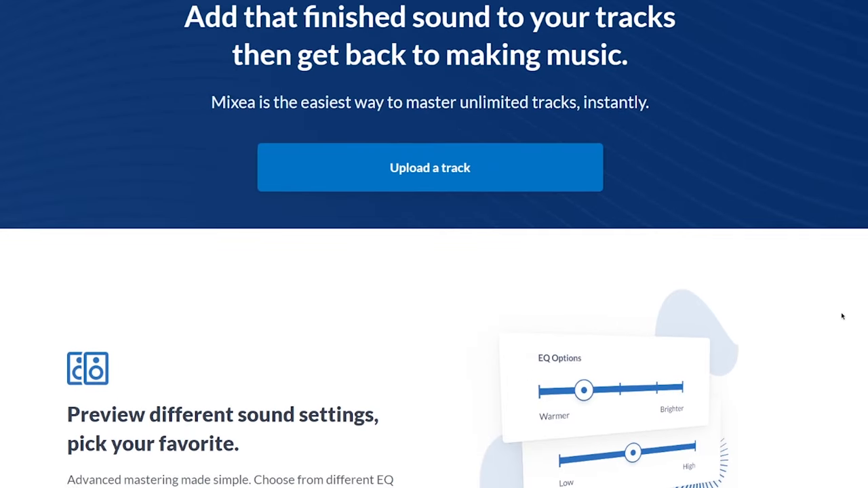
{"action": "scroll", "scroll_direction": "down", "scroll_amount": 3}
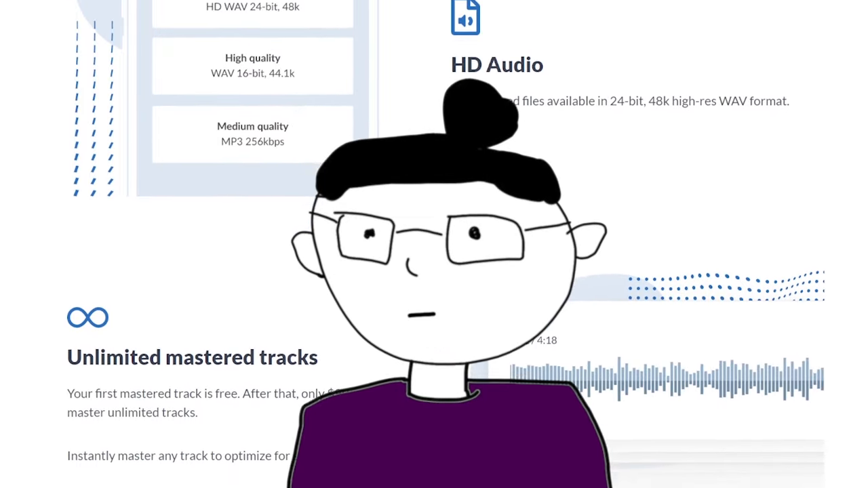
{"action": "scroll", "scroll_direction": "down", "scroll_amount": 3}
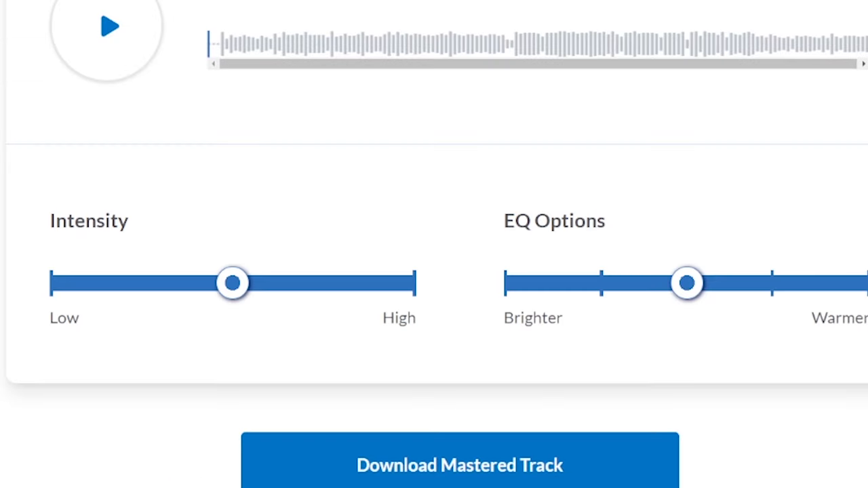
{"action": "left_click", "coordinate": [106, 27]}
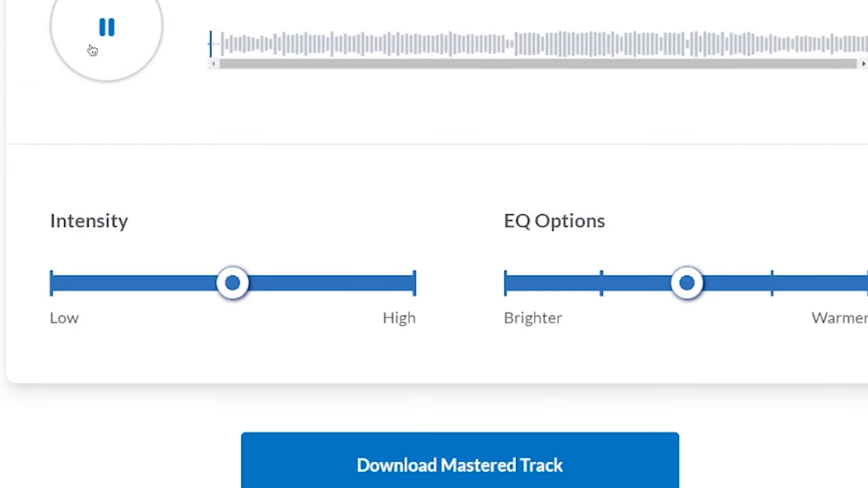
{"action": "scroll", "scroll_direction": "down", "scroll_amount": 3}
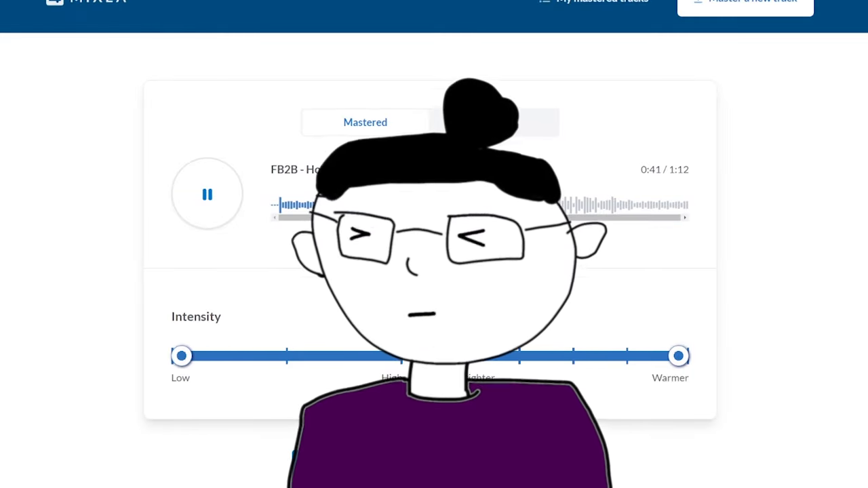
- Raise Intensity one step above Low and nudge EQ slightly away from Warmer
{"action": "left_click_drag", "start_coordinate": [182, 355], "coordinate": [286, 356]}
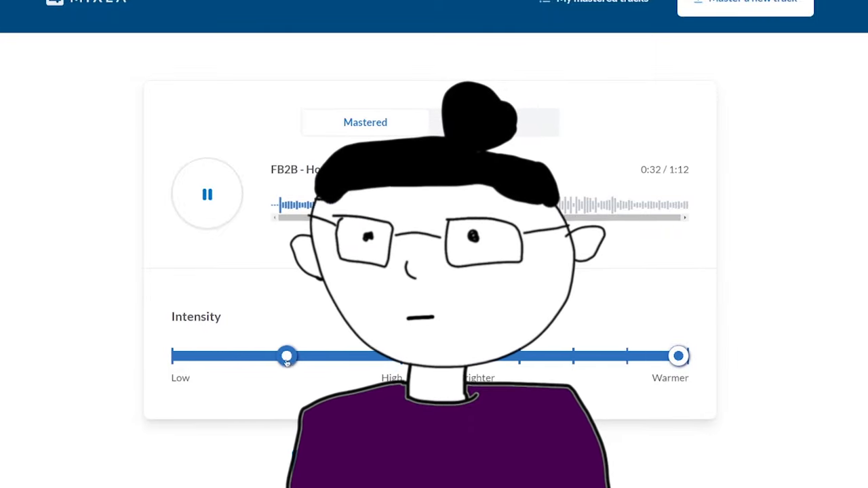
{"action": "left_click_drag", "start_coordinate": [678, 356], "coordinate": [624, 356]}
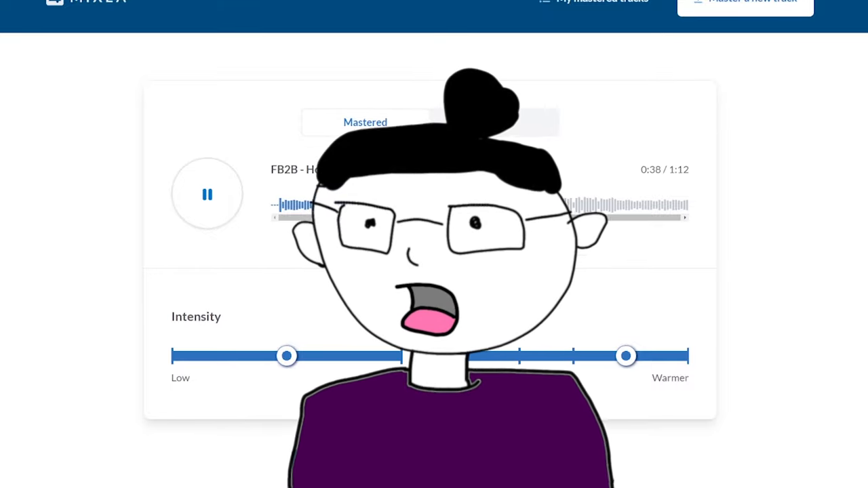
{"action": "left_click", "coordinate": [208, 194]}
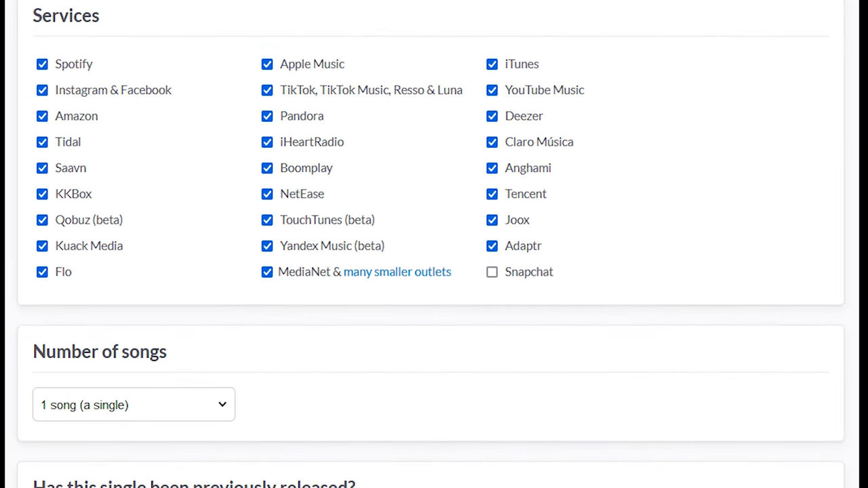
{"action": "scroll", "scroll_direction": "down", "scroll_amount": 3}
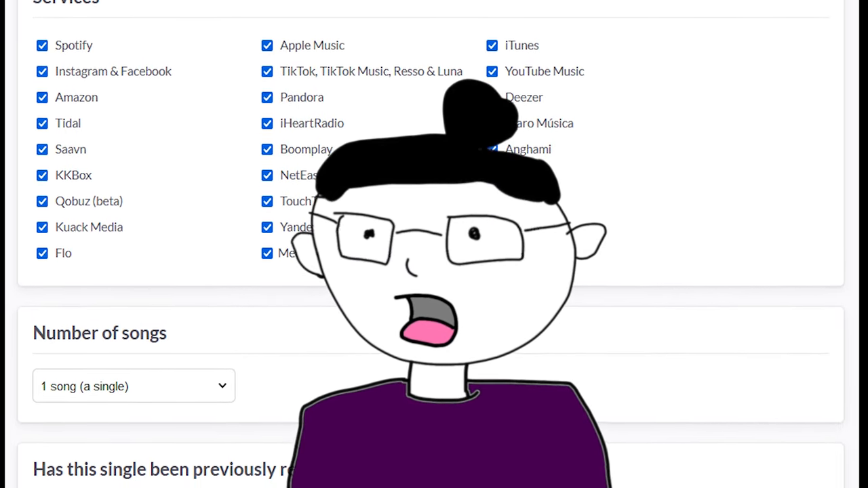
{"action": "scroll", "scroll_direction": "down", "scroll_amount": 3}
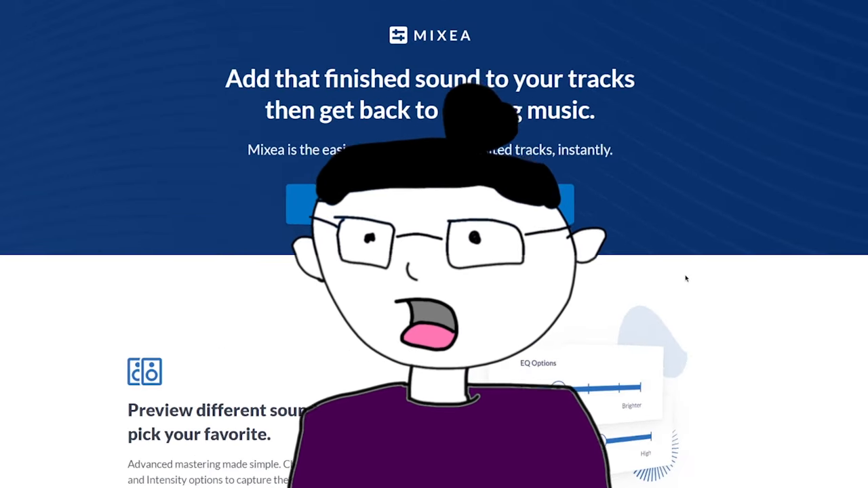
{"action": "scroll", "scroll_direction": "down", "scroll_amount": 3}
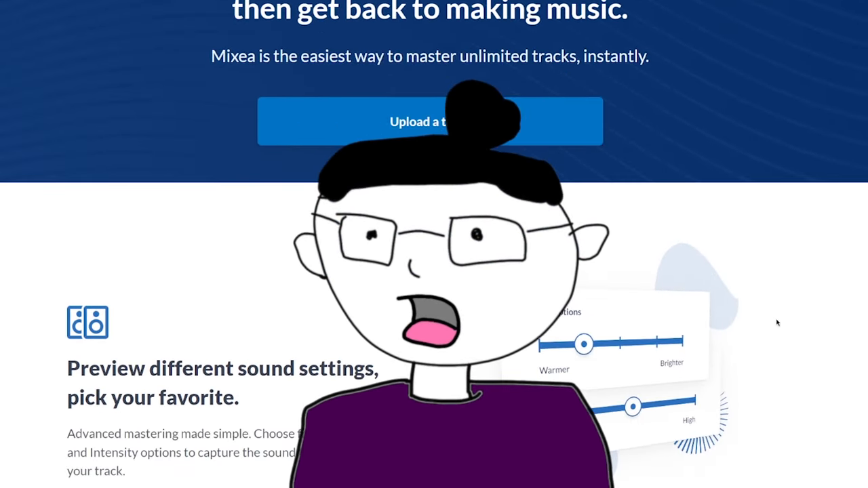
{"action": "scroll", "scroll_direction": "down", "scroll_amount": 3}
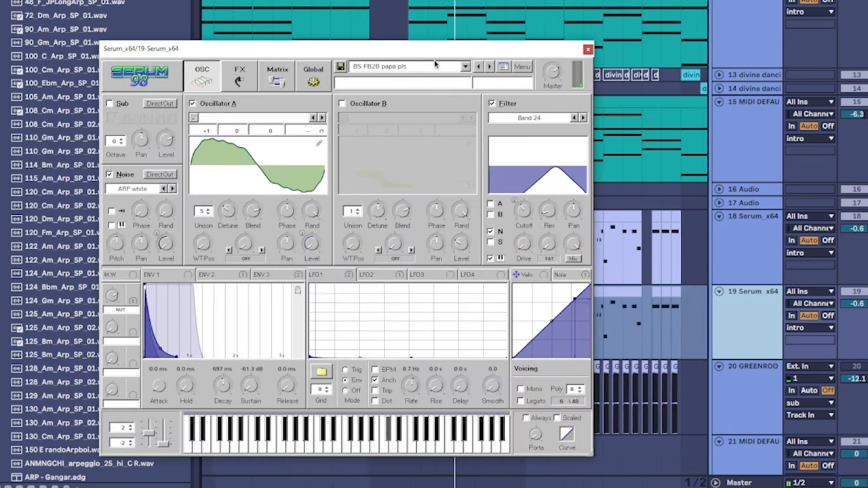
- Browse Serum's preset list for the LD A Bit of Luck [SD] lead preset
{"action": "left_click", "coordinate": [490, 66]}
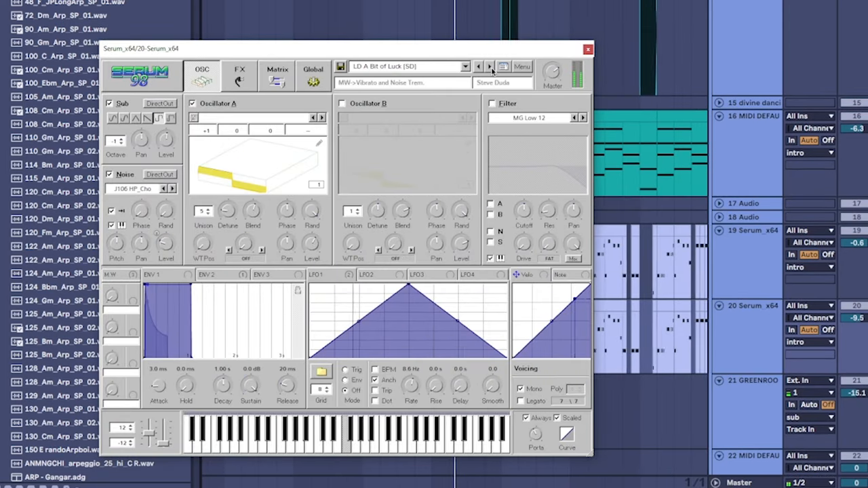
{"action": "left_click", "coordinate": [491, 66]}
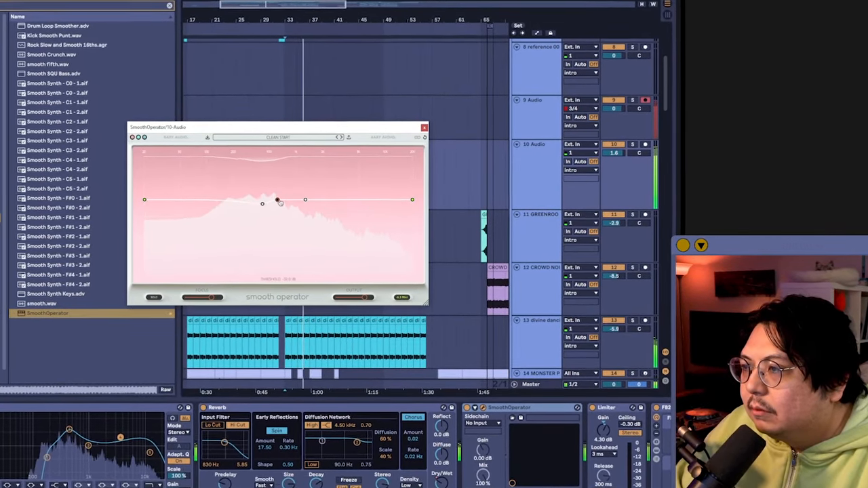
- Close the SmoothOperator plugin window on track 10 Audio
{"action": "left_click", "coordinate": [424, 127]}
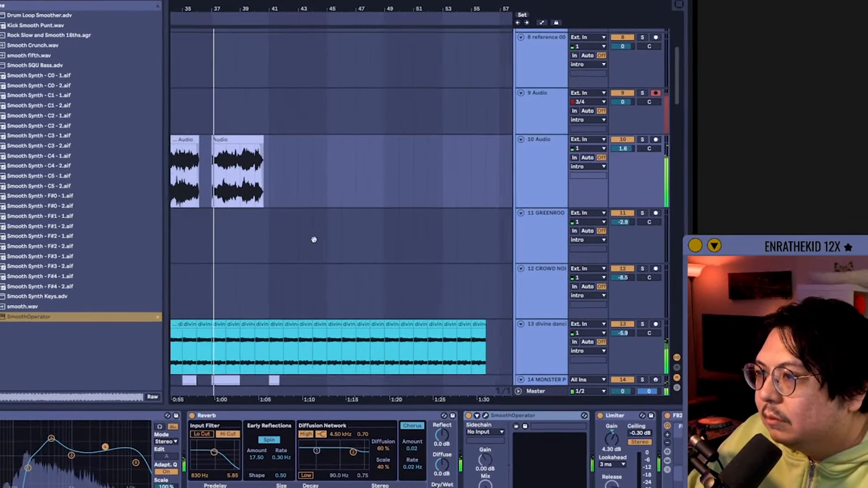